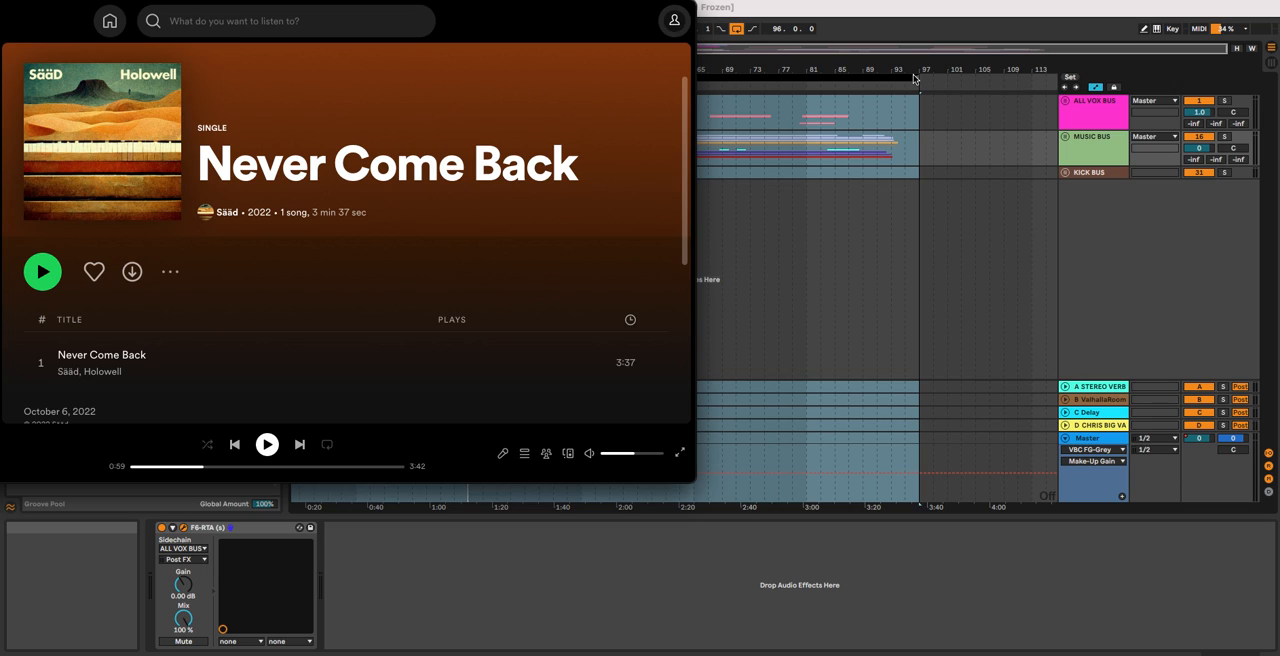
mouse_move(1090, 152)
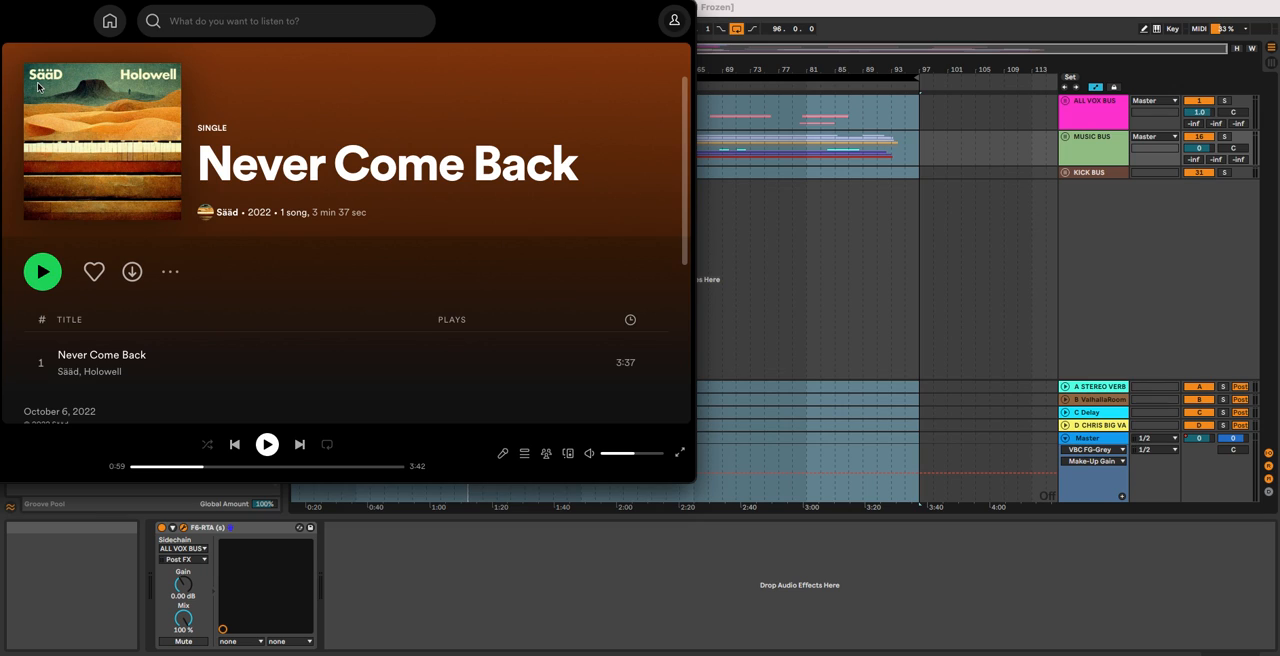
mouse_move(336, 186)
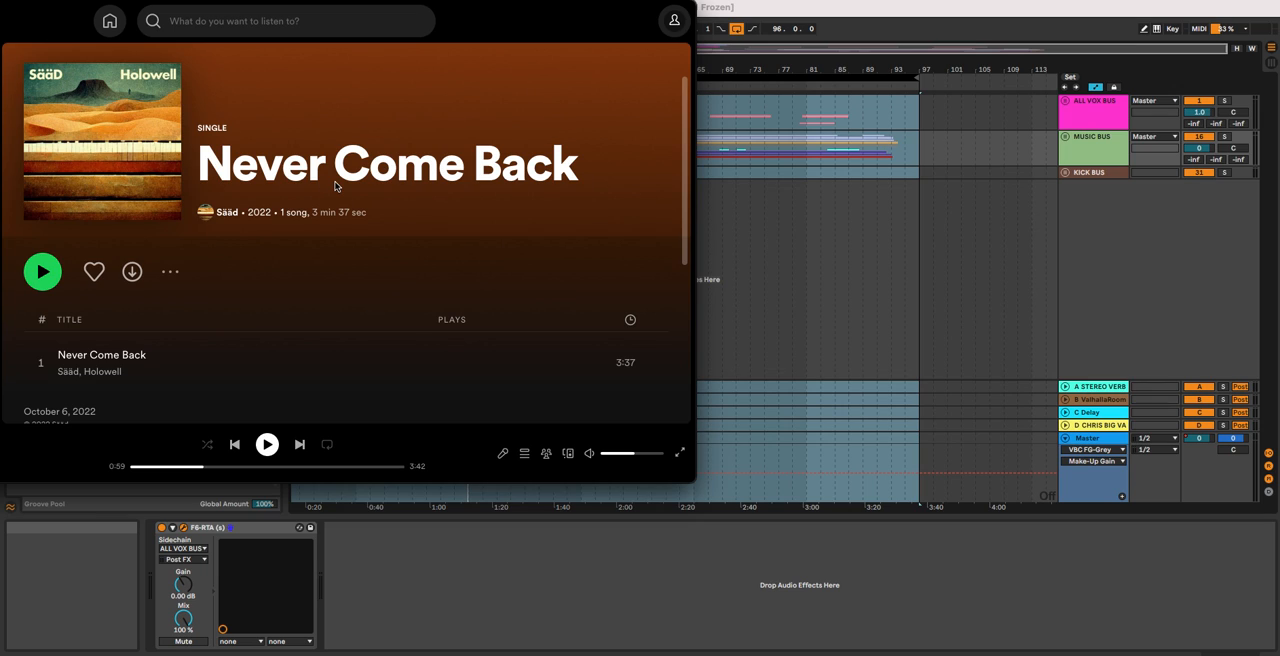
mouse_move(210, 181)
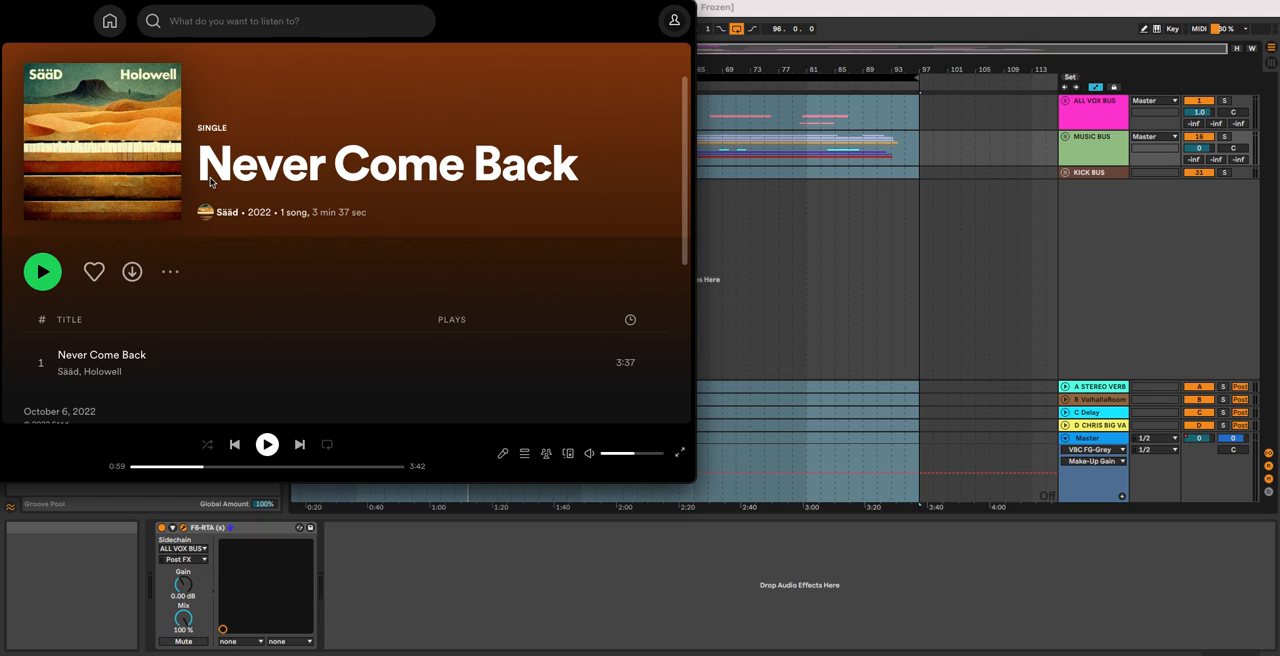
mouse_move(520, 46)
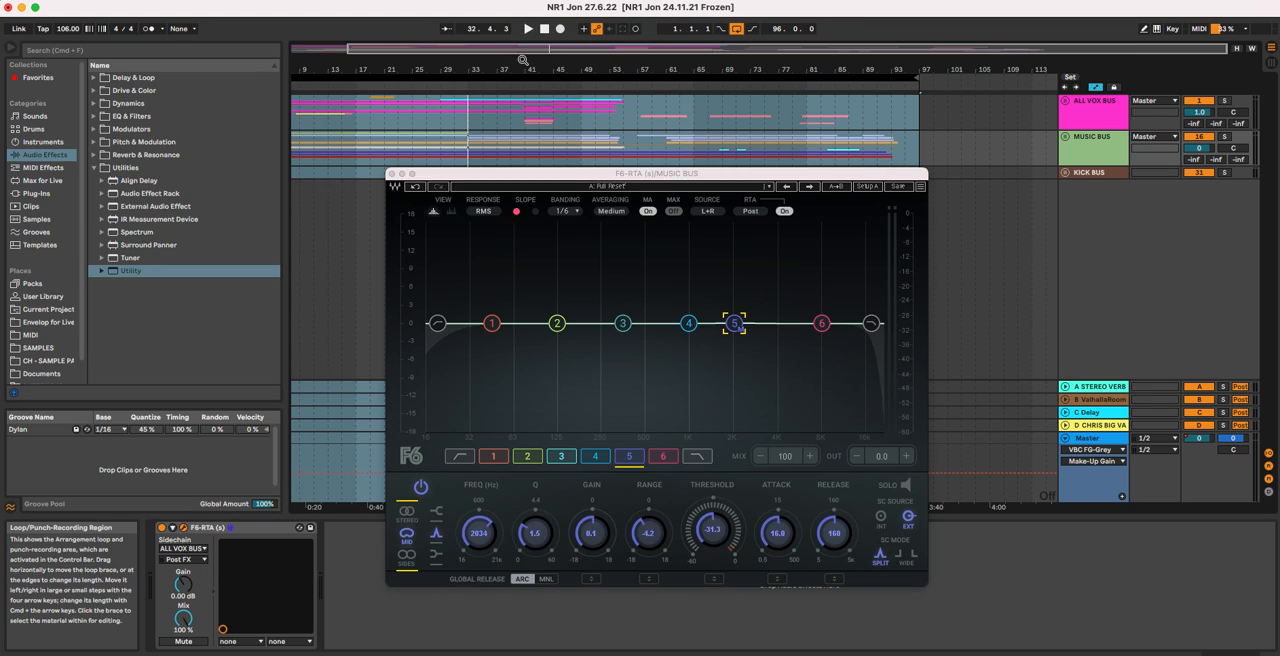
mouse_move(827, 94)
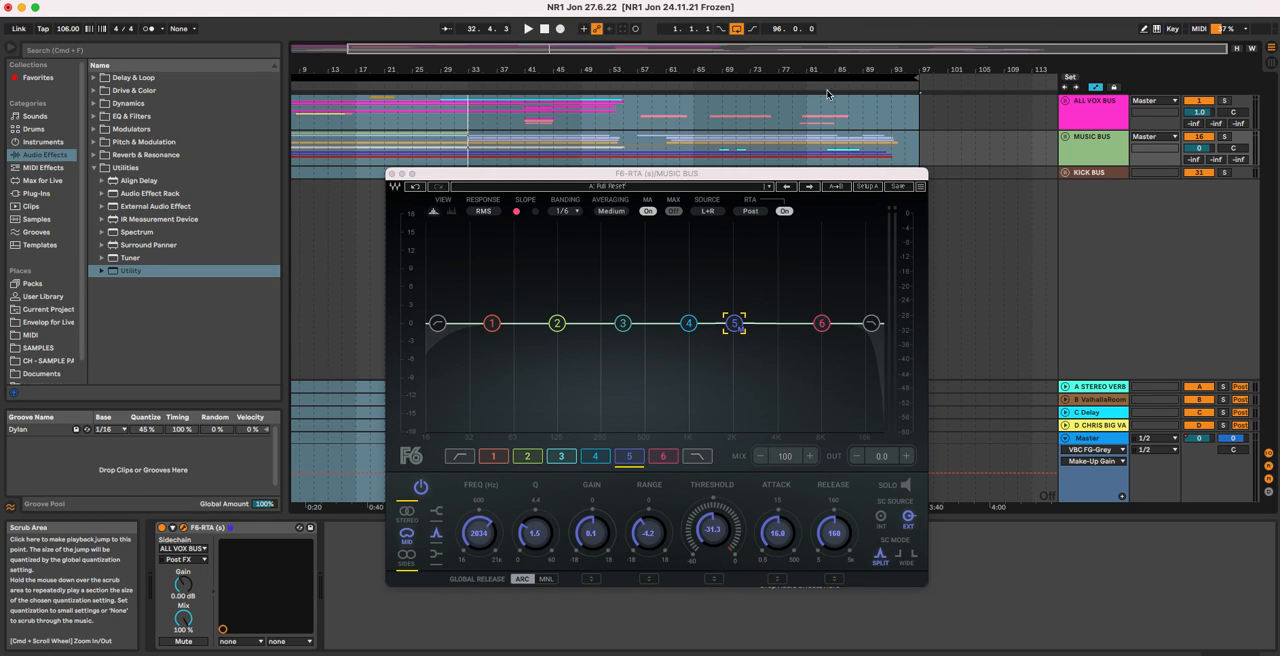
mouse_move(1085, 117)
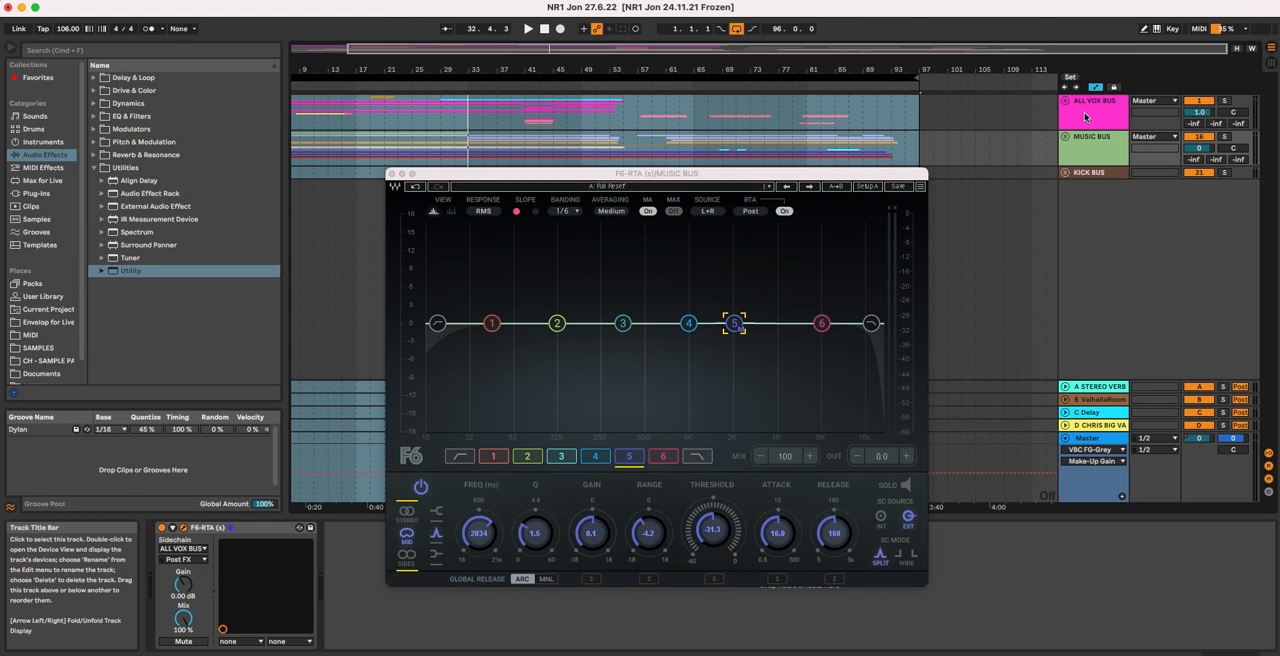
mouse_move(1065, 140)
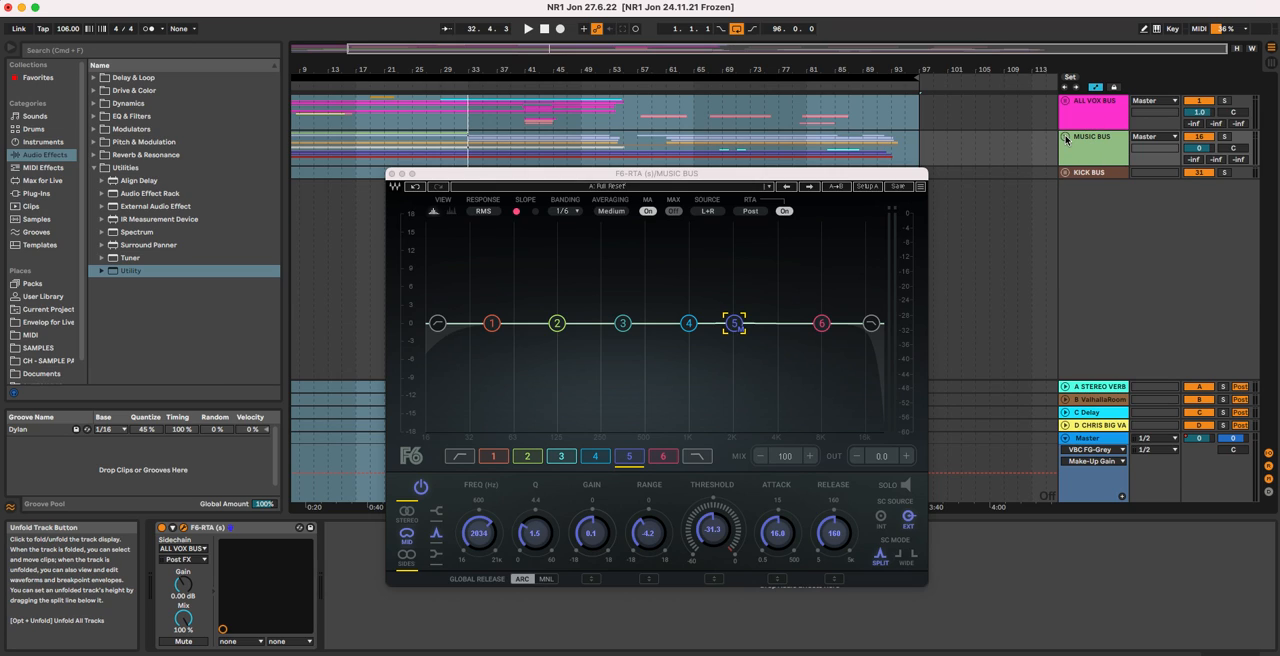
Step: Select the MUSIC BUS track with its F6-RTA equalizer open
click(1066, 137)
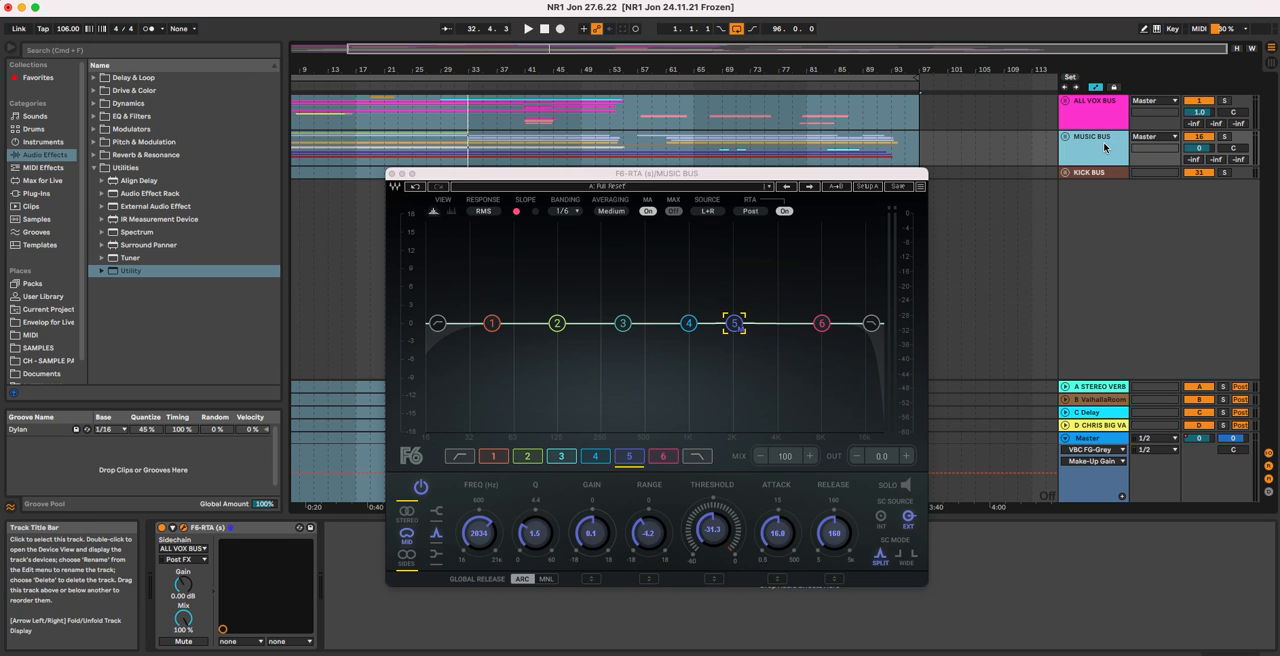
mouse_move(508, 92)
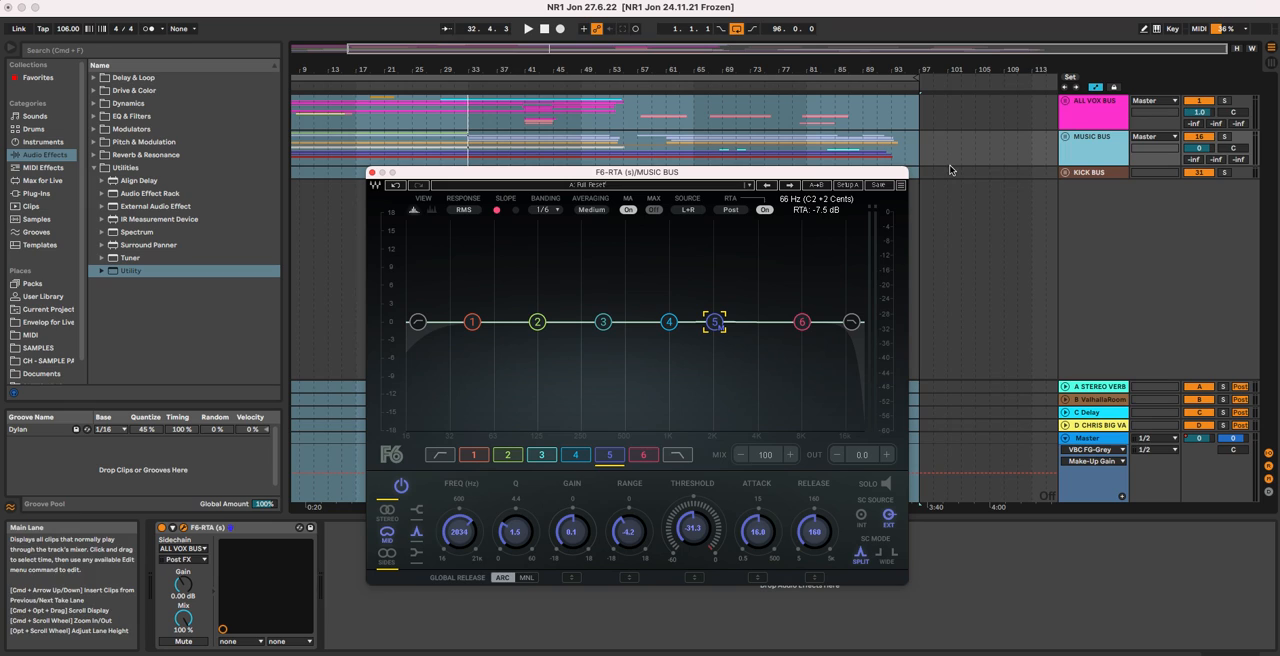
mouse_move(835, 177)
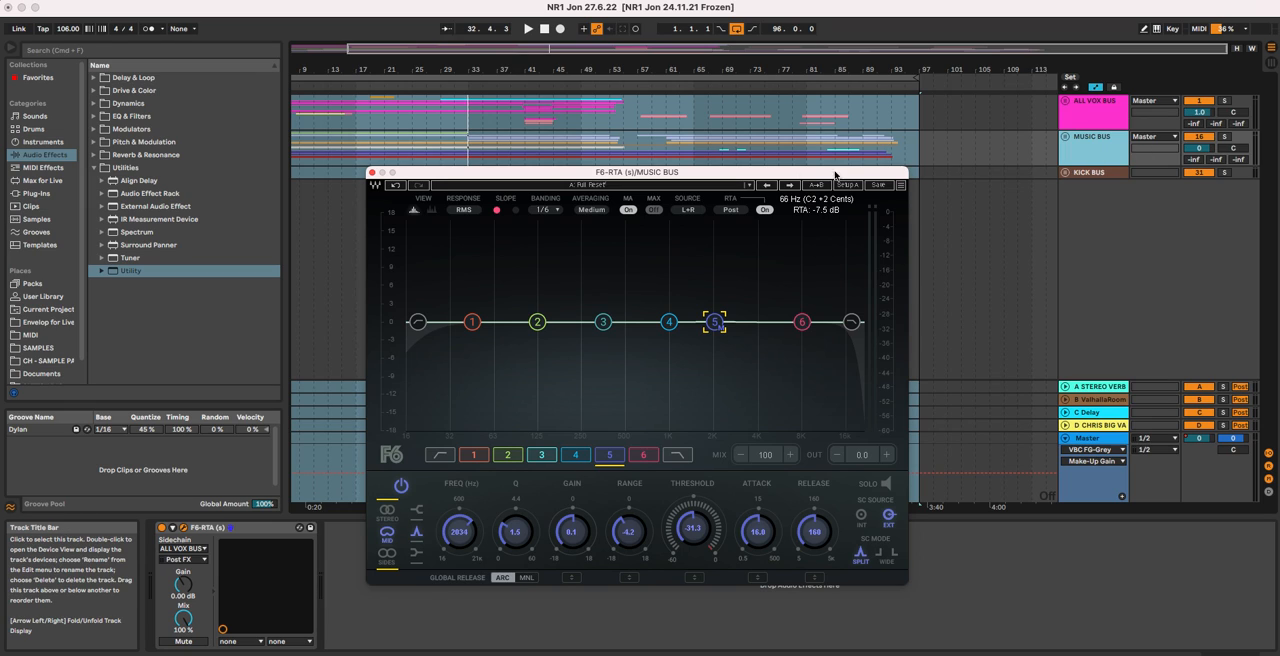
Step: Move the F6 equalizer window slightly upward
drag(638, 172, 638, 141)
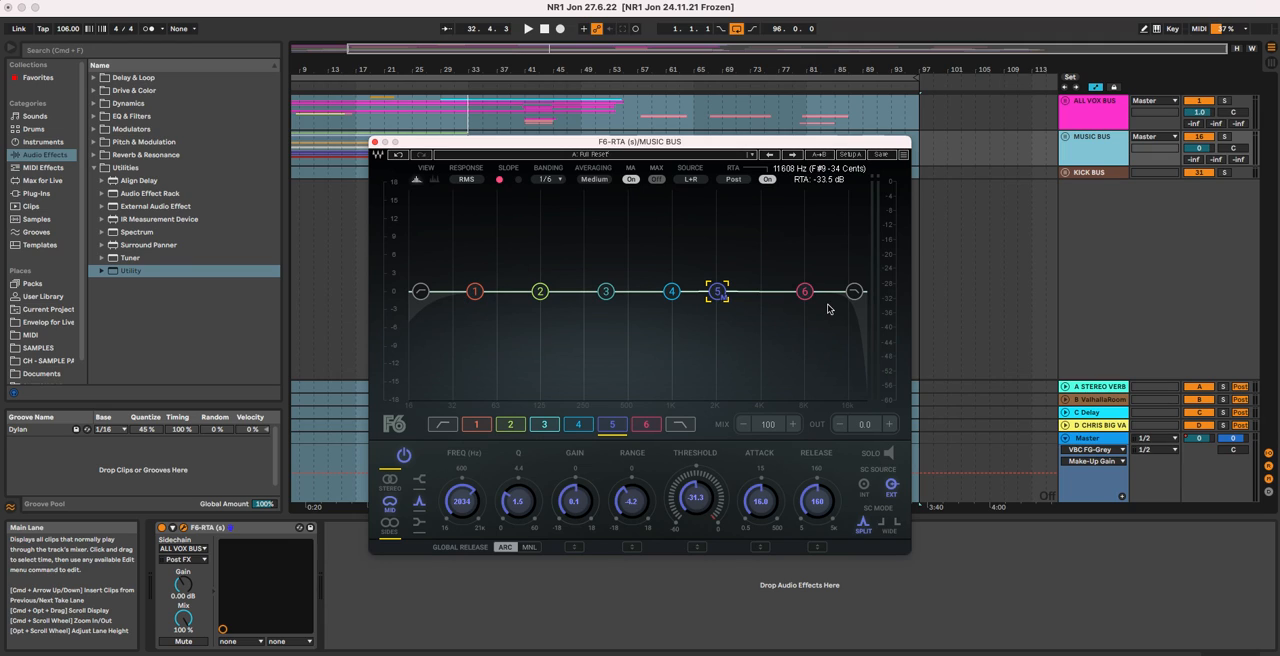
mouse_move(843, 303)
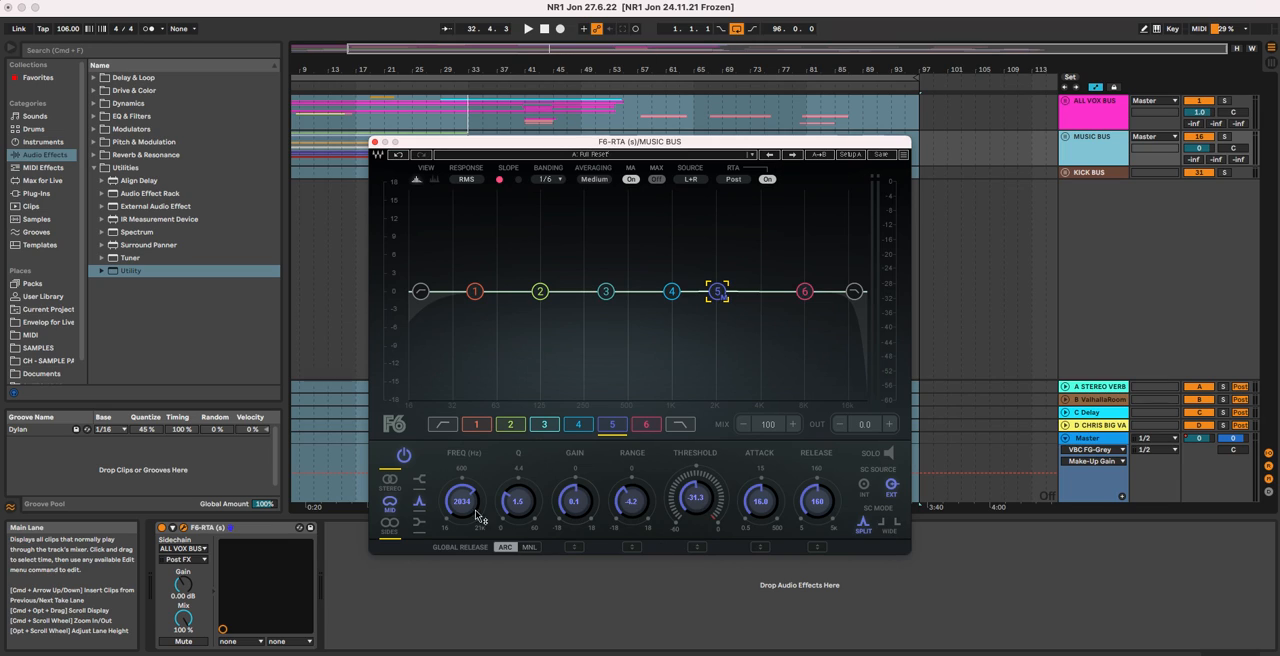
mouse_move(797, 268)
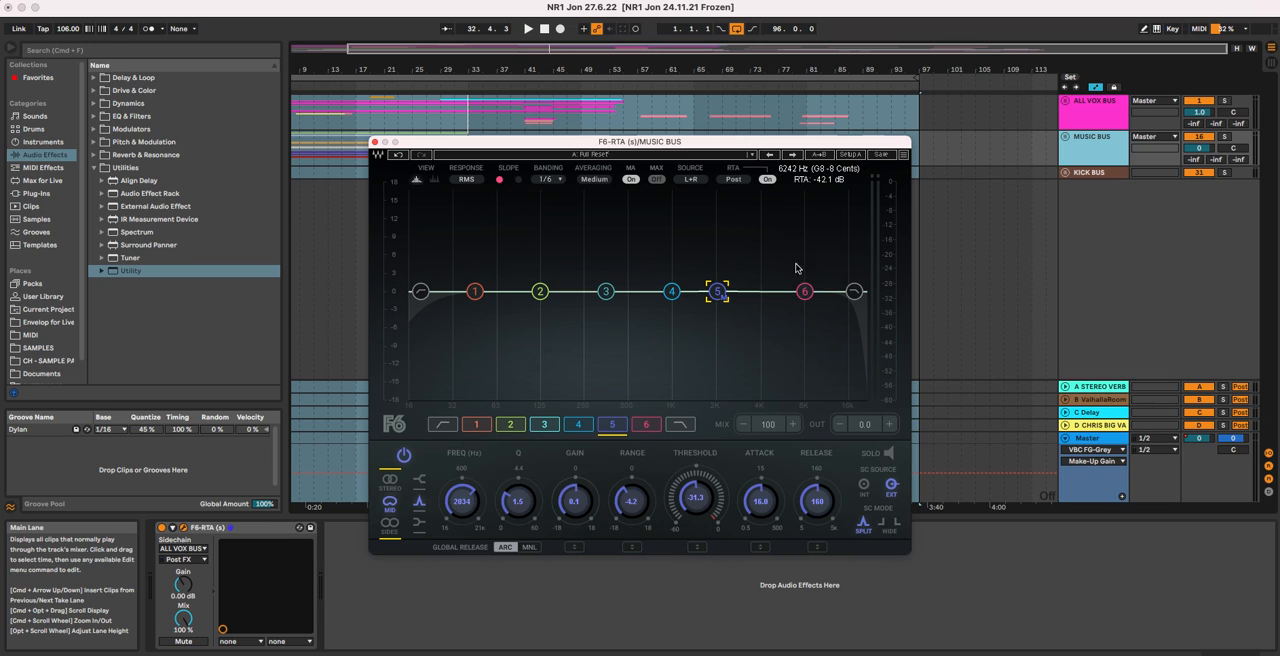
mouse_move(695, 480)
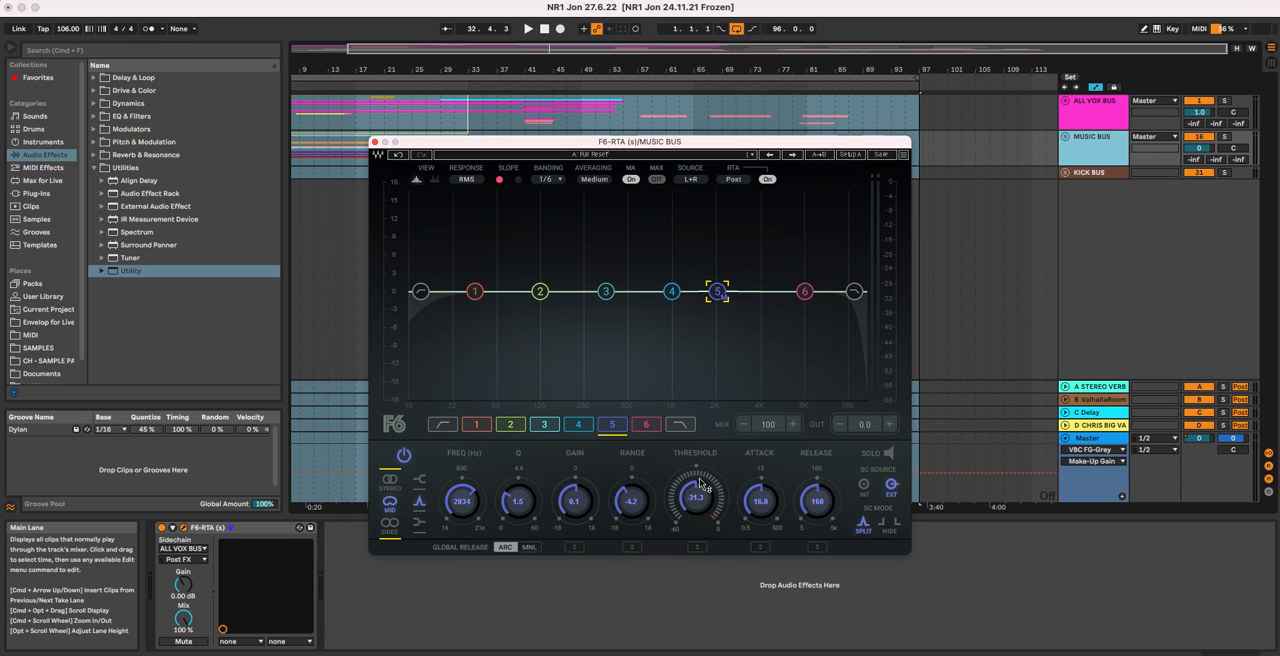
mouse_move(1095, 118)
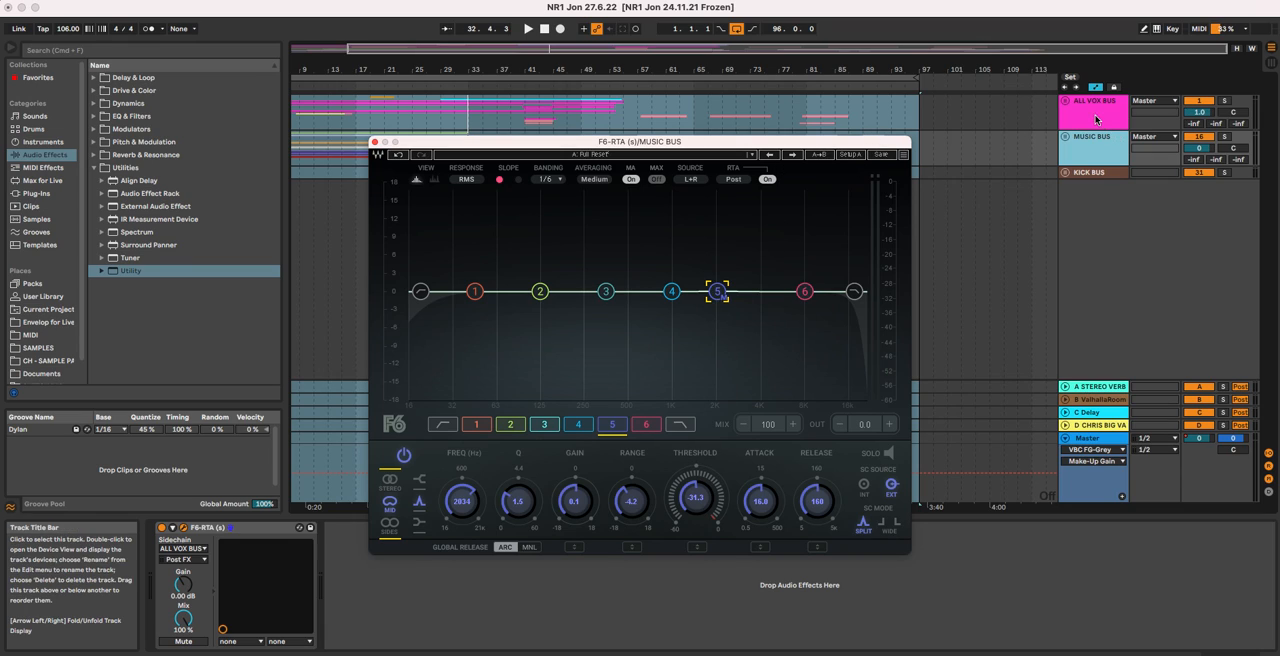
mouse_move(765, 345)
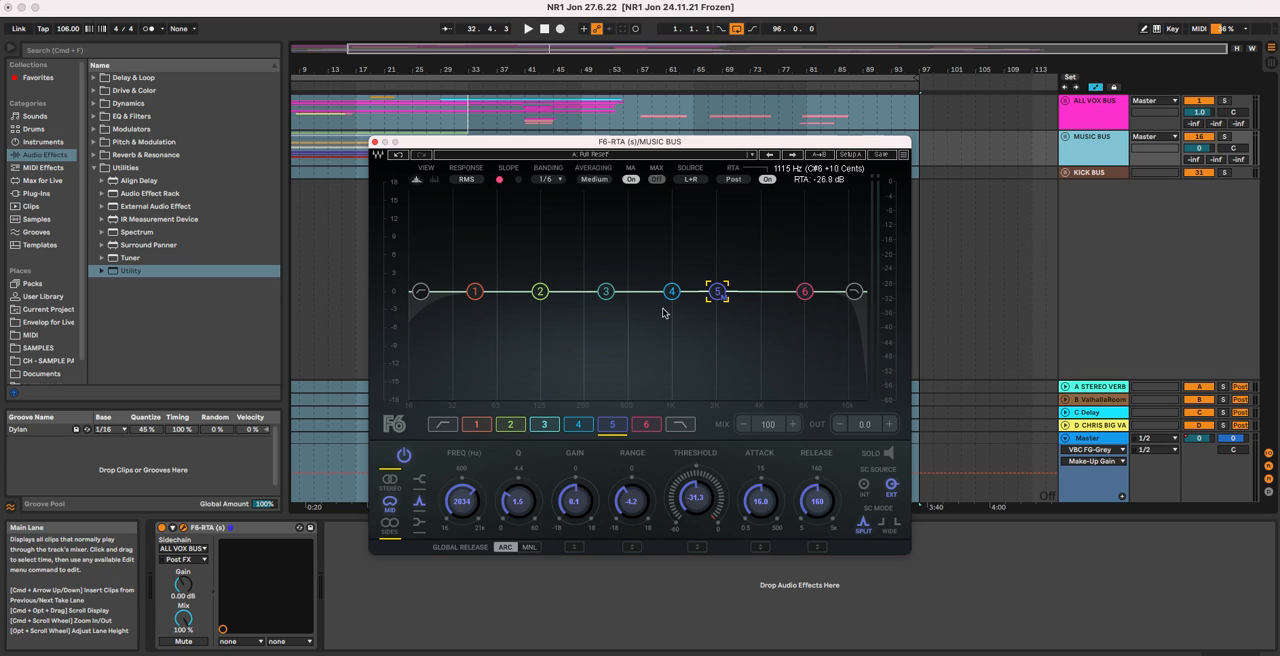
mouse_move(668, 297)
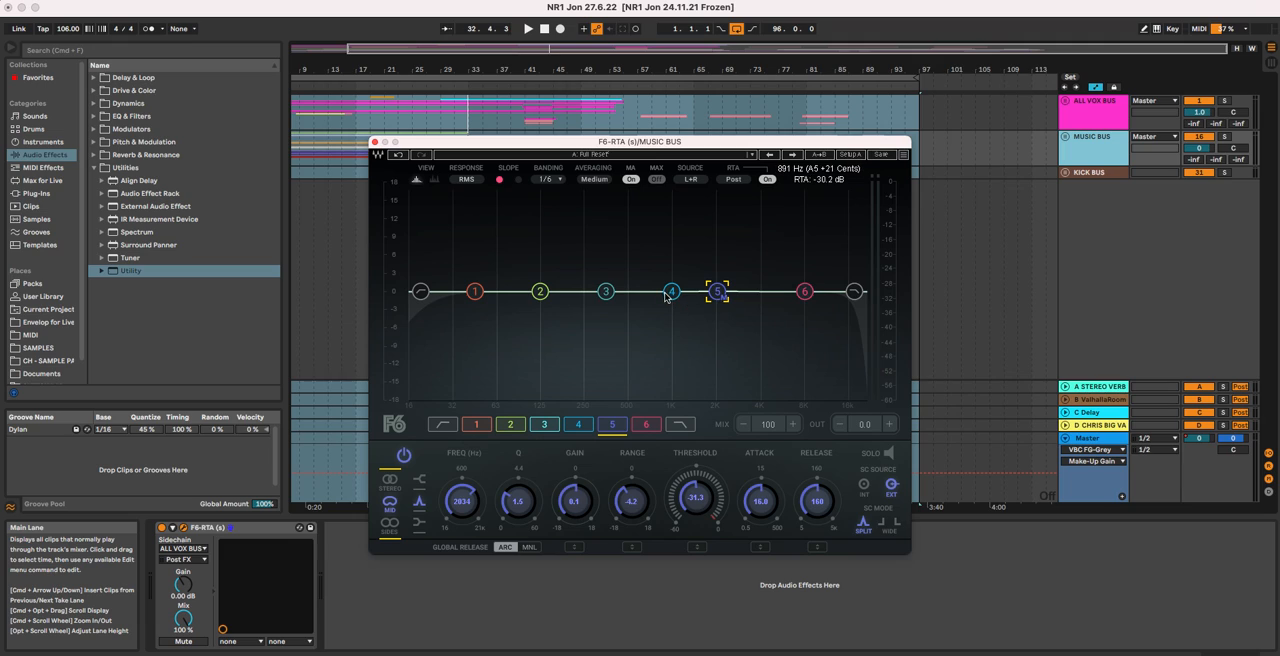
mouse_move(705, 325)
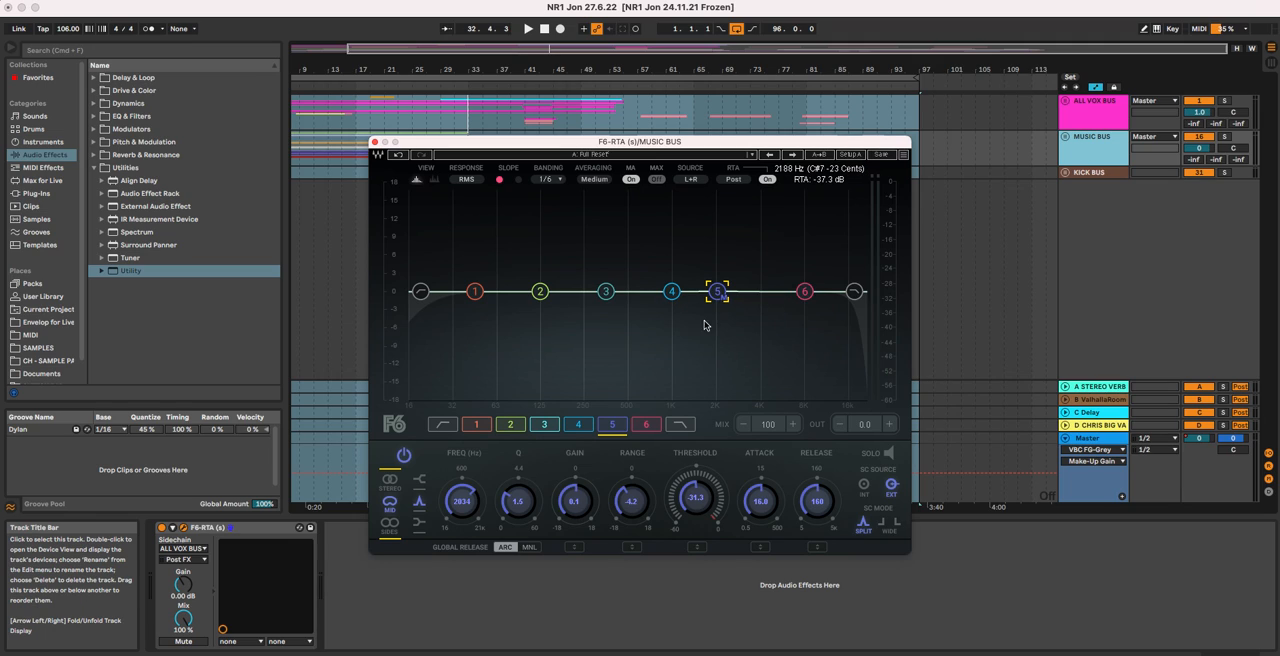
mouse_move(778, 300)
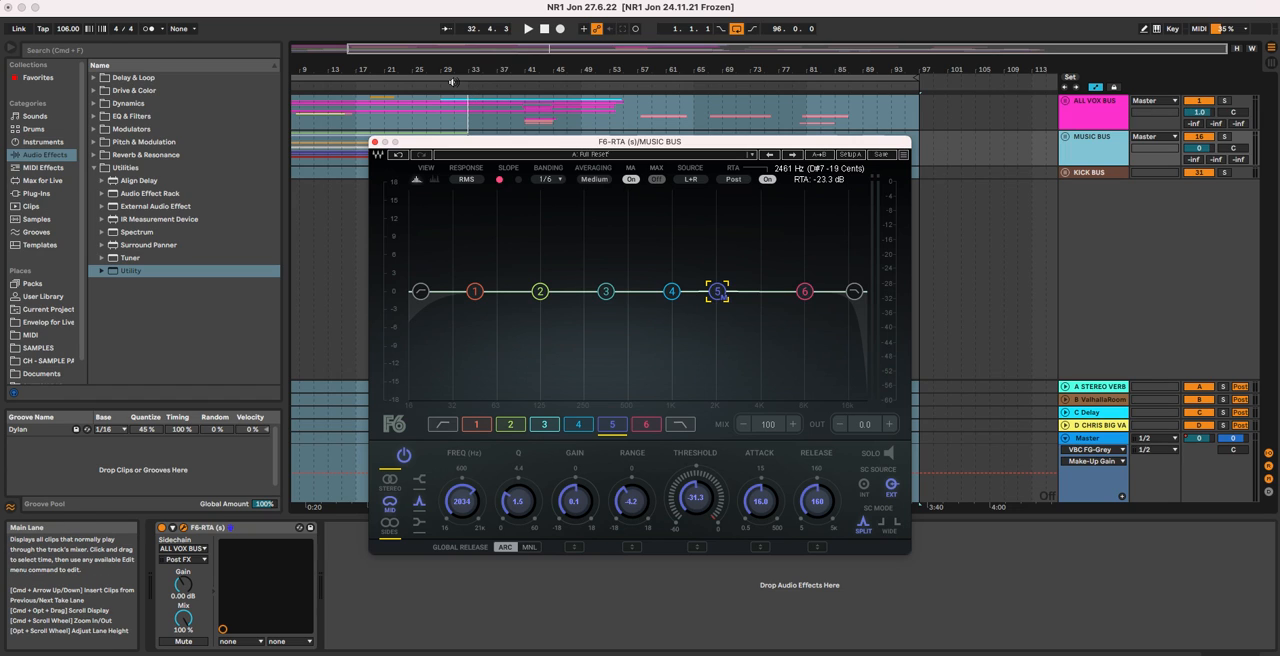
Step: Switch band 5's sidechain source to external (SC SOURCE EXT)
click(528, 28)
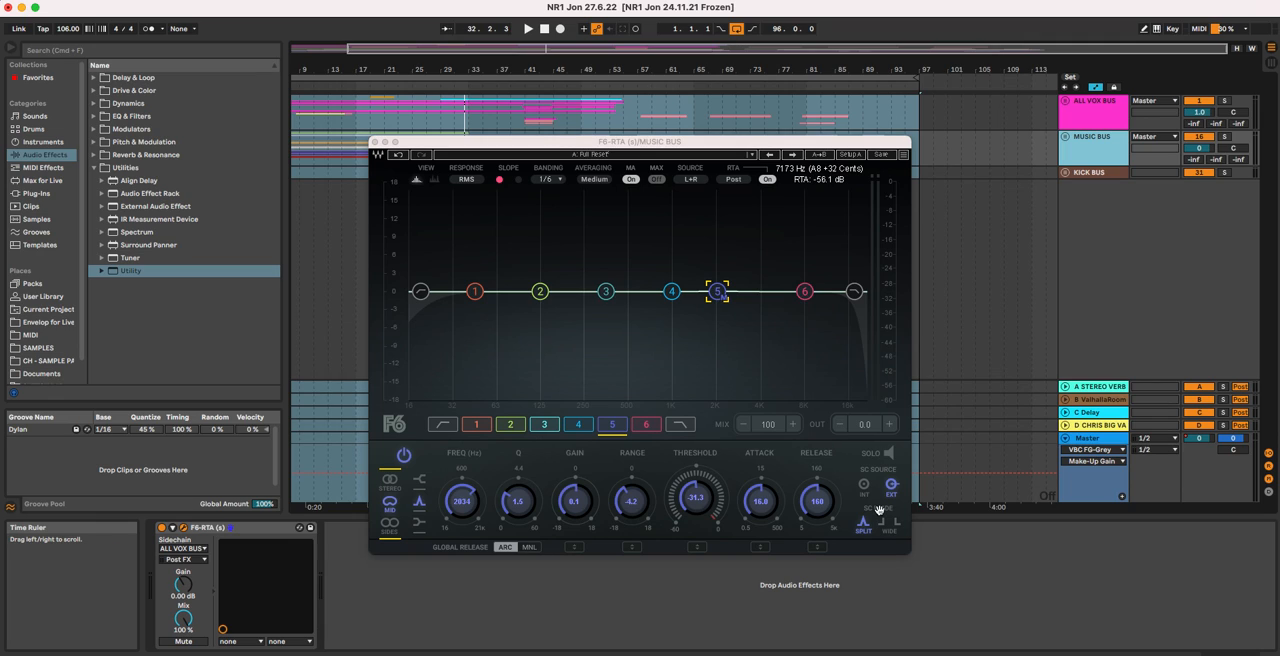
mouse_move(868, 477)
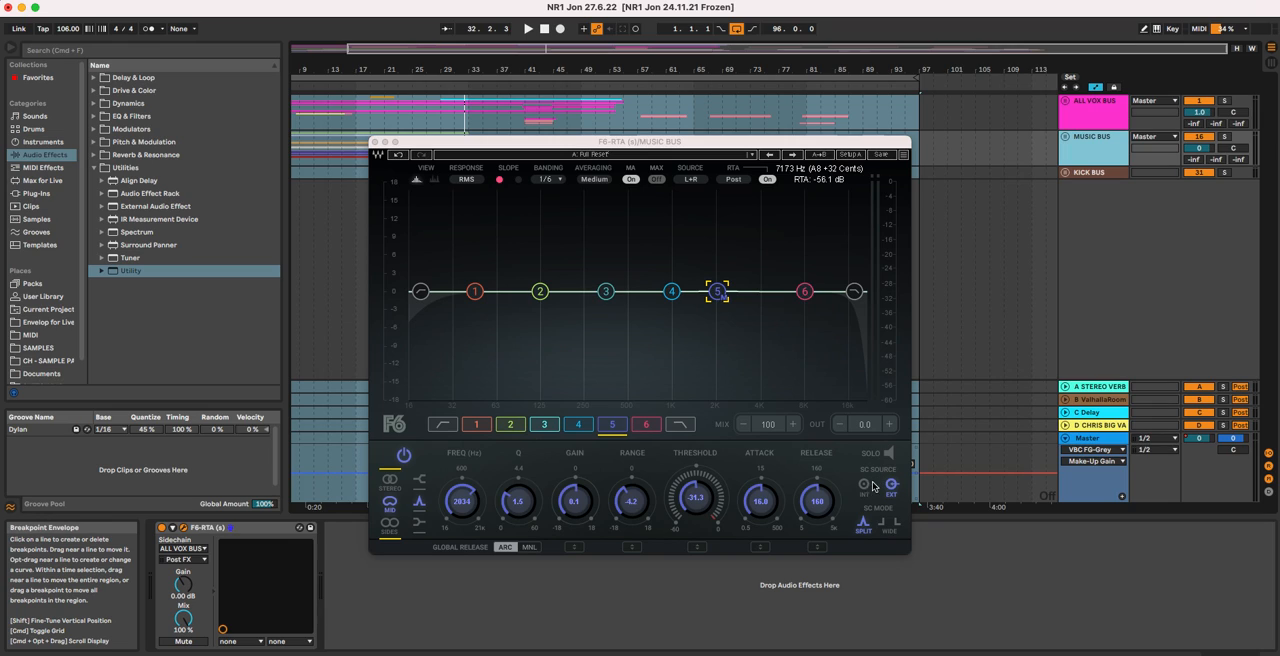
click(890, 485)
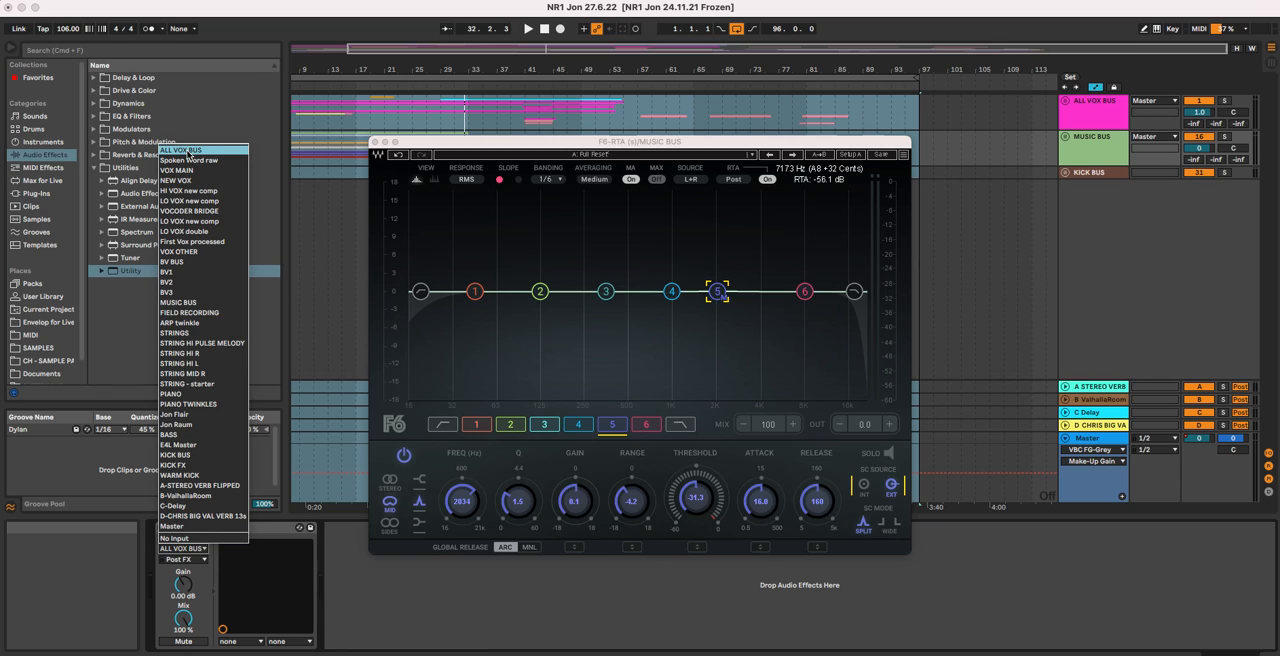
mouse_move(188, 156)
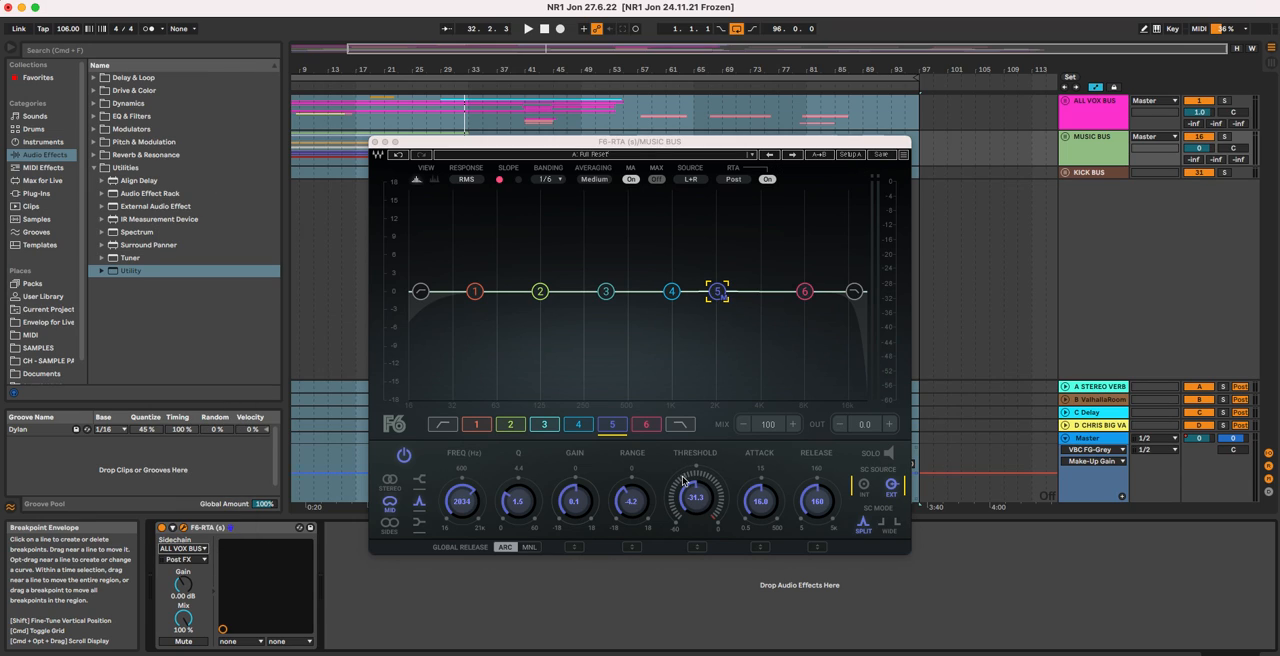
mouse_move(424, 82)
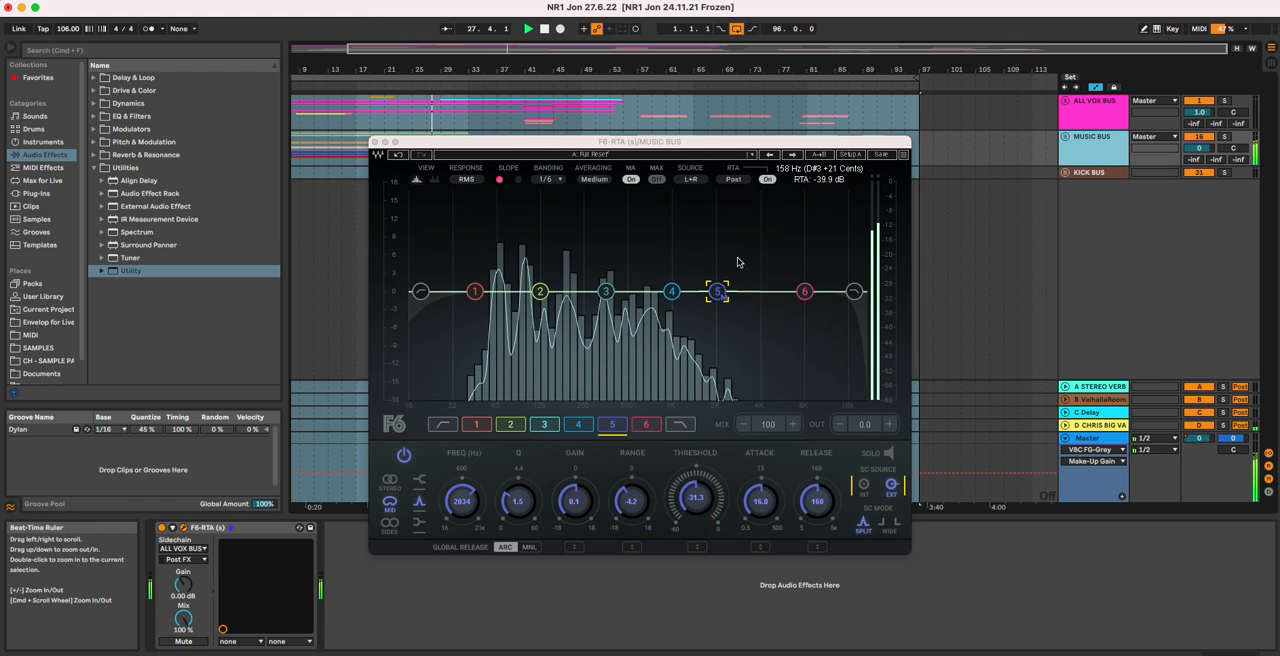
mouse_move(718, 308)
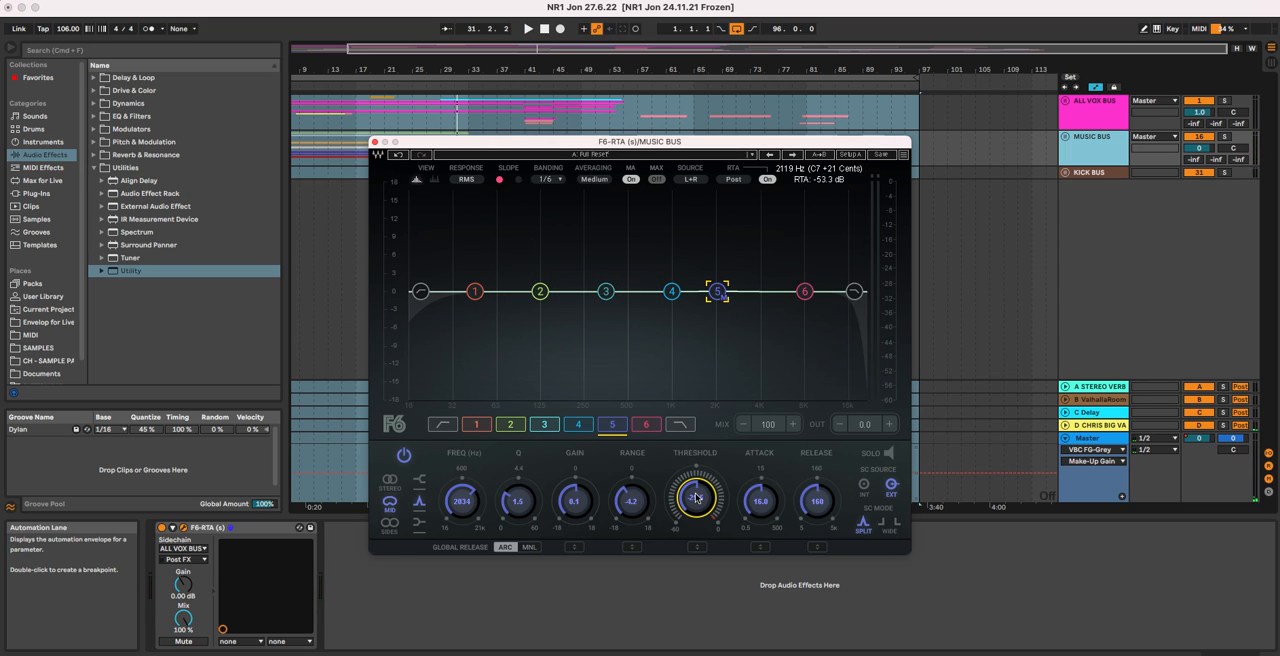
Step: Raise band 5's threshold to about -29.4 dB and reset range to -4.2 dB
drag(695, 498, 713, 478)
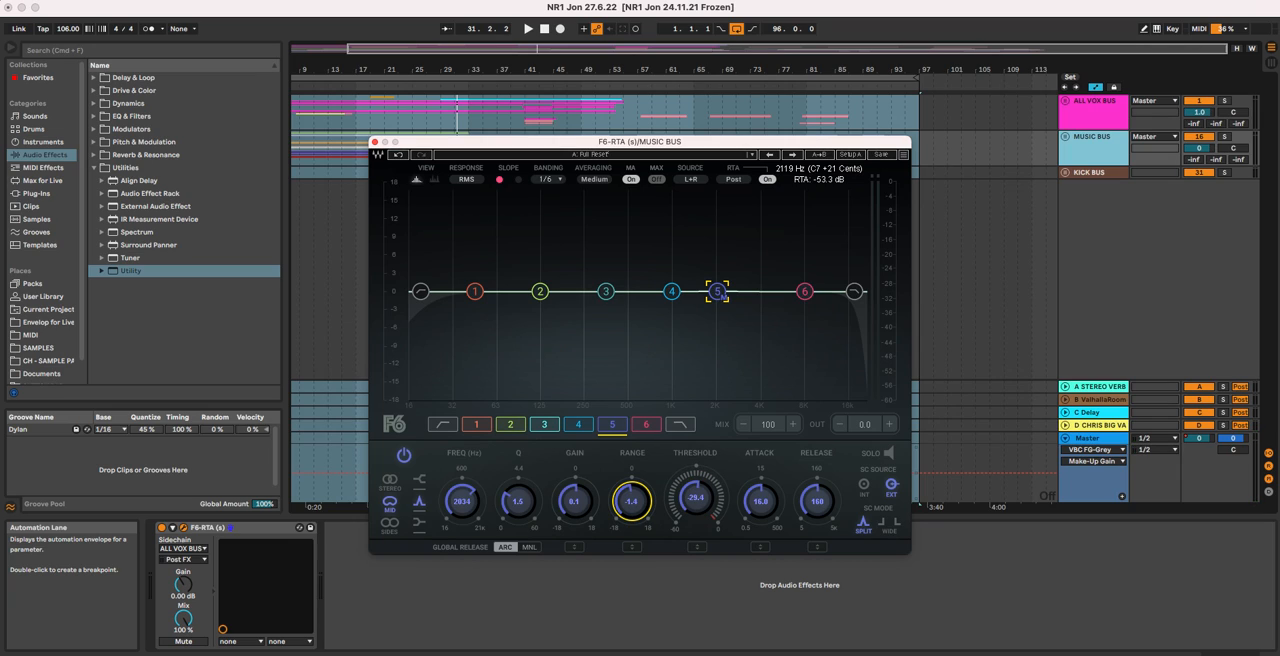
drag(631, 500, 631, 510)
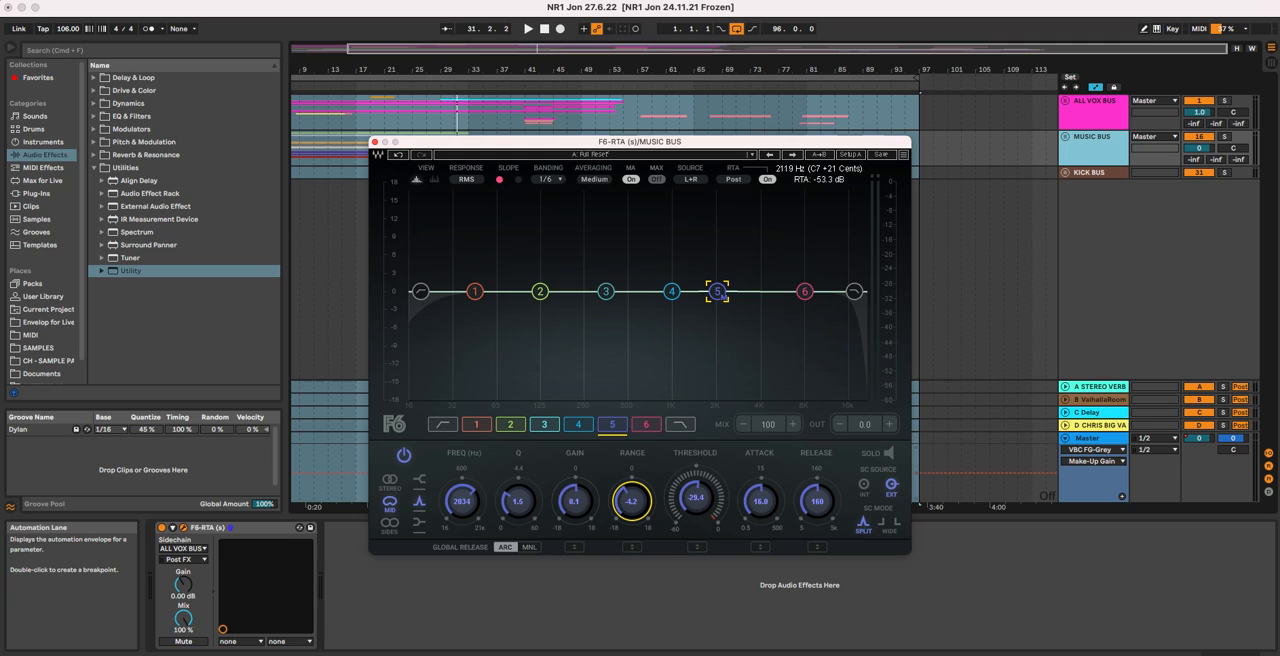
mouse_move(915, 255)
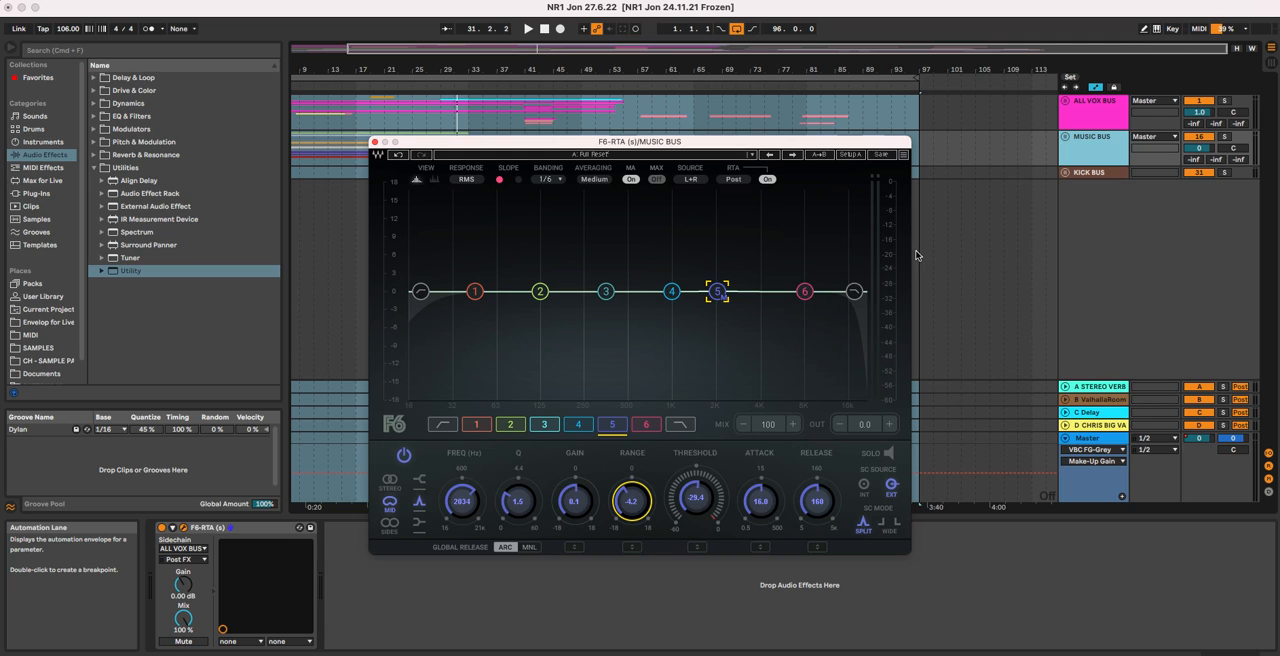
mouse_move(1091, 150)
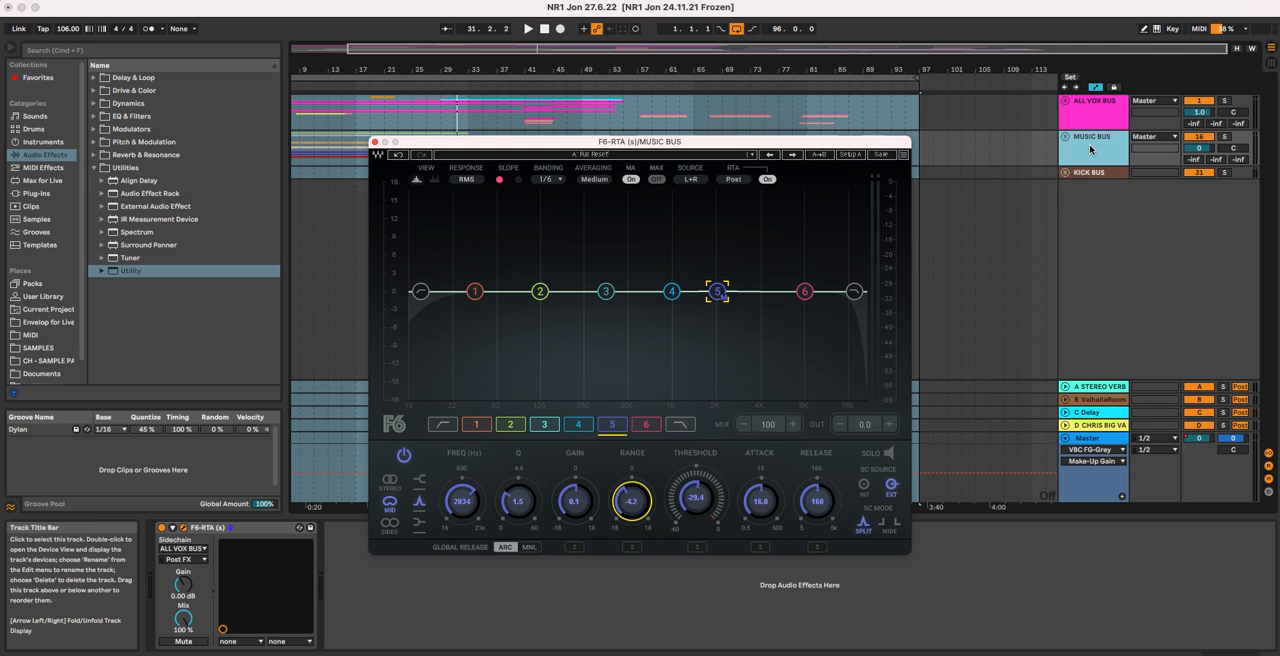
mouse_move(490, 503)
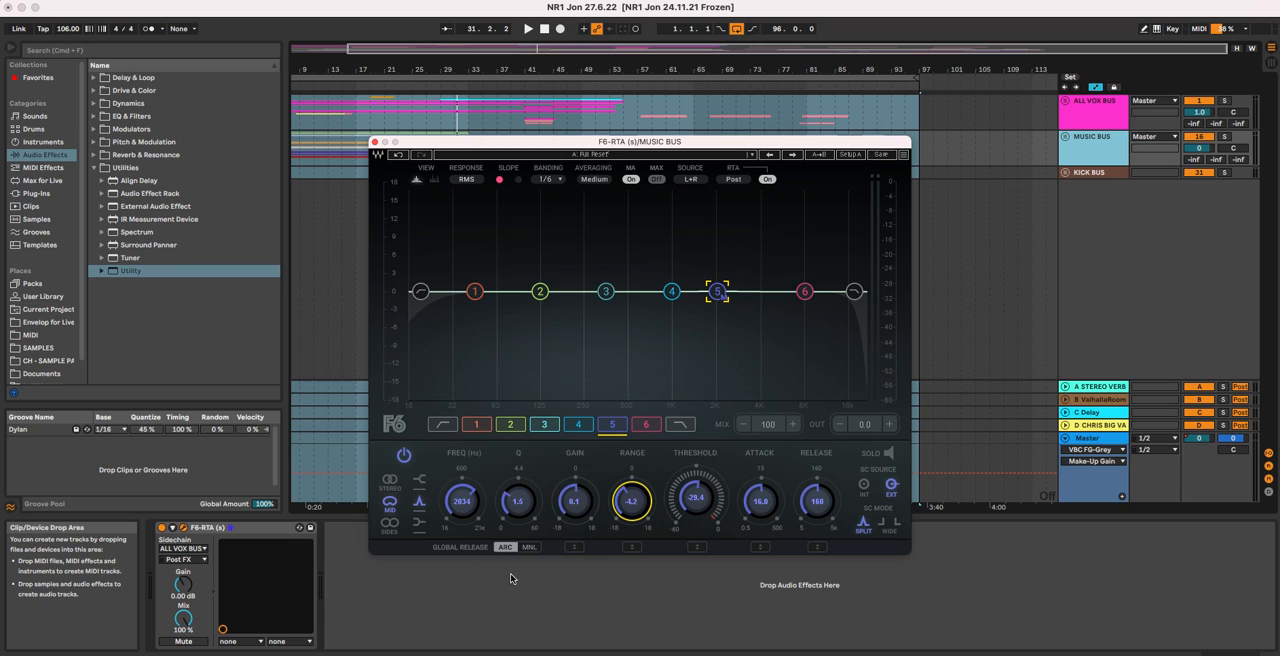
mouse_move(405, 340)
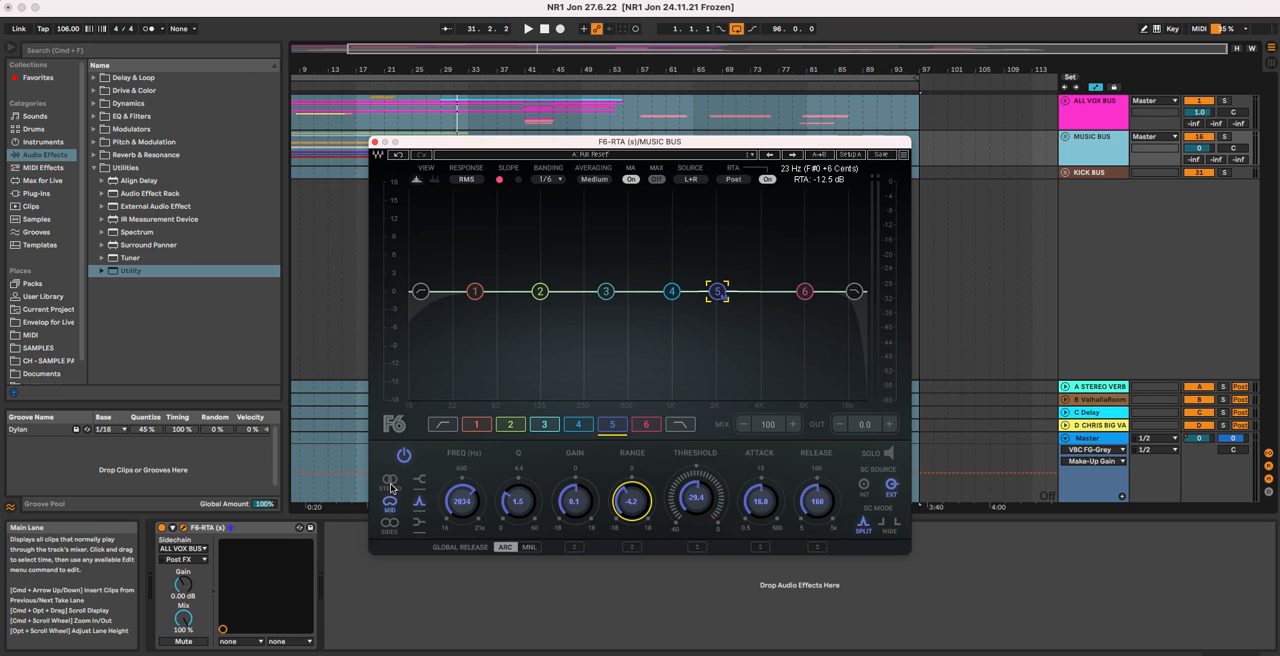
click(390, 483)
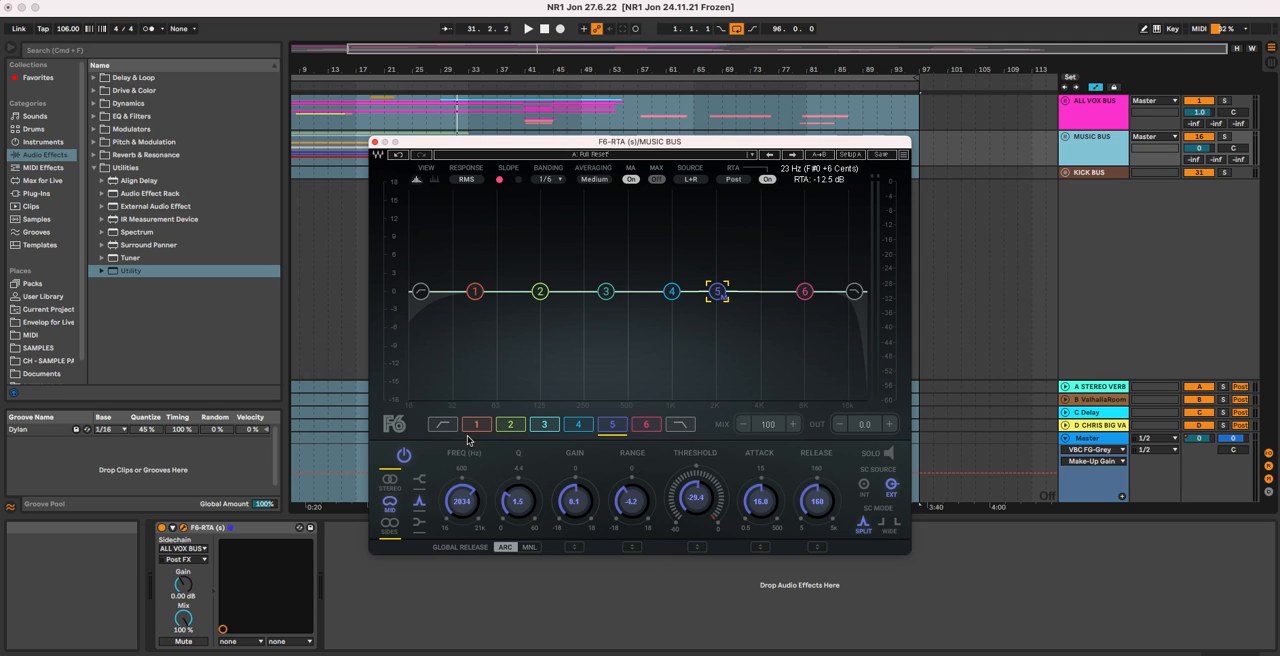
mouse_move(520, 529)
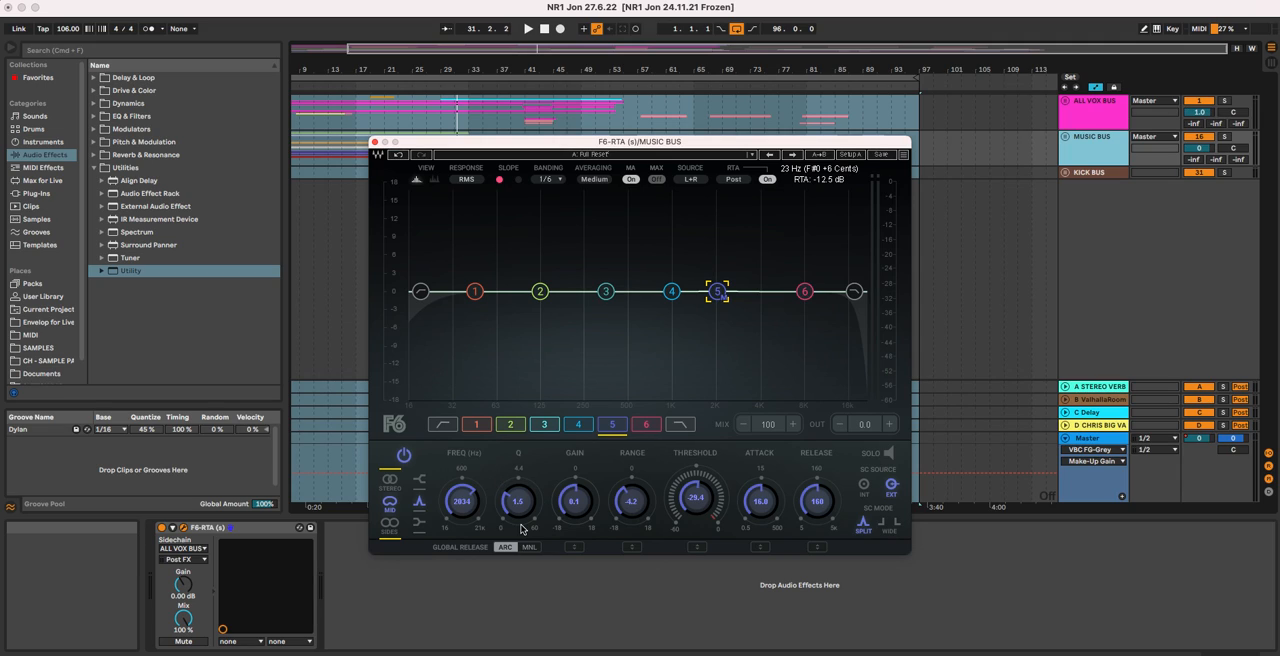